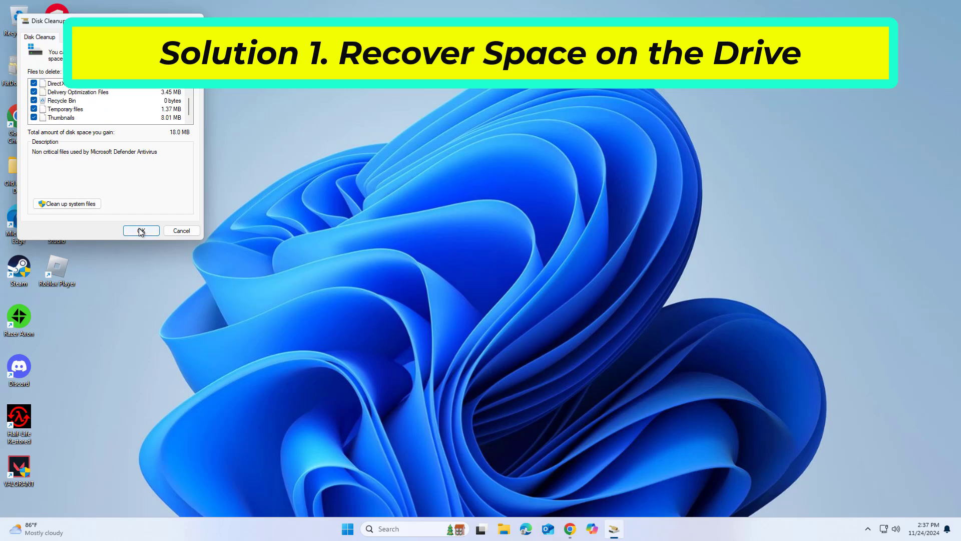
Confirm Disk Cleanup to delete the checked file categories, freeing about 18 MB
{"action": "left_click", "coordinate": [141, 231]}
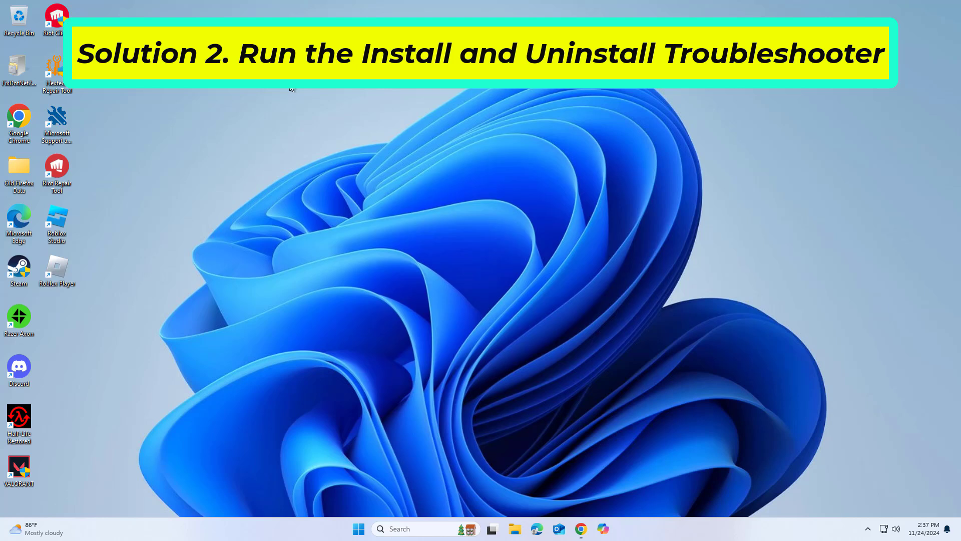
{"action": "mouse_move", "coordinate": [48, 132]}
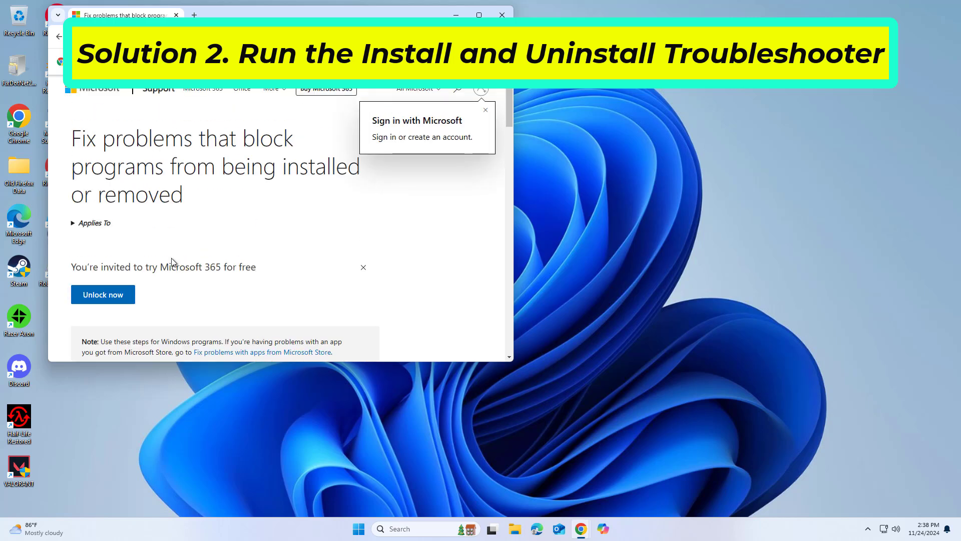
Download the Program Install and Uninstall troubleshooter and minimize Chrome
{"action": "scroll", "scroll_direction": "down", "scroll_amount": 3}
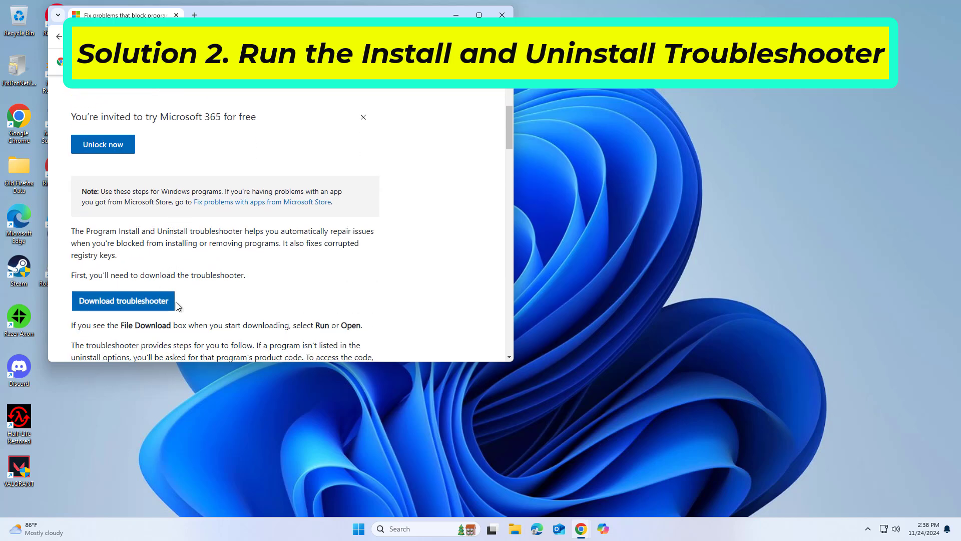
{"action": "left_click", "coordinate": [122, 300]}
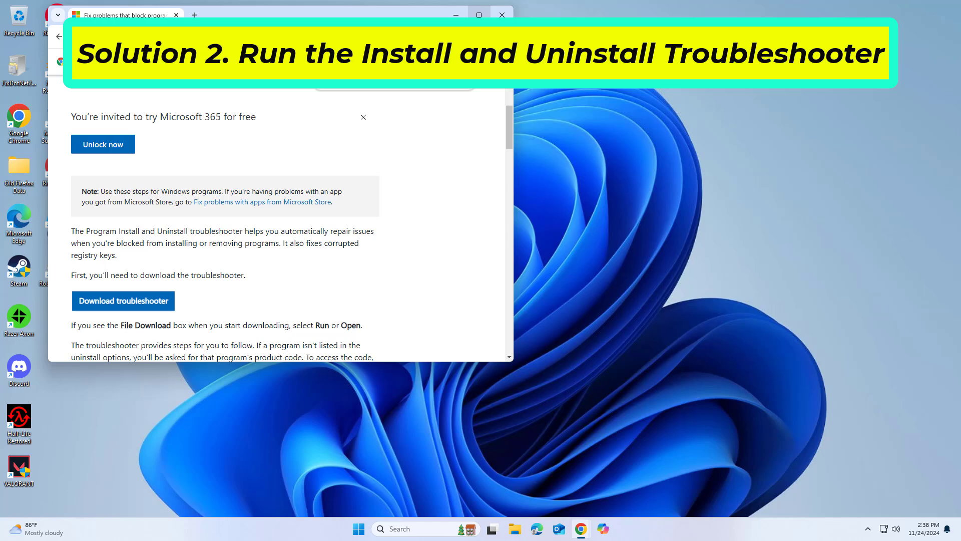
{"action": "left_click", "coordinate": [502, 14]}
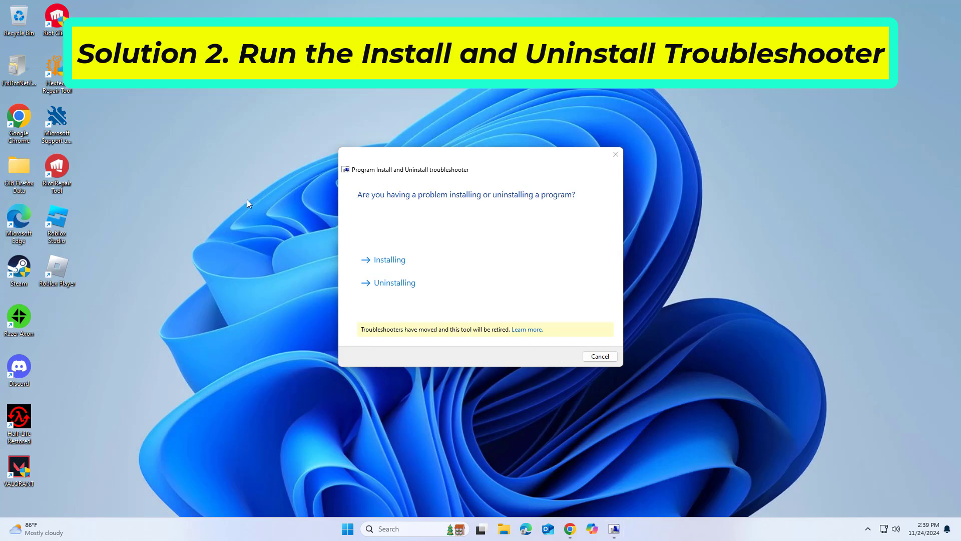
Troubleshoot installing Epic Games Launcher and close the troubleshooter after no problem is found
{"action": "left_click", "coordinate": [389, 260]}
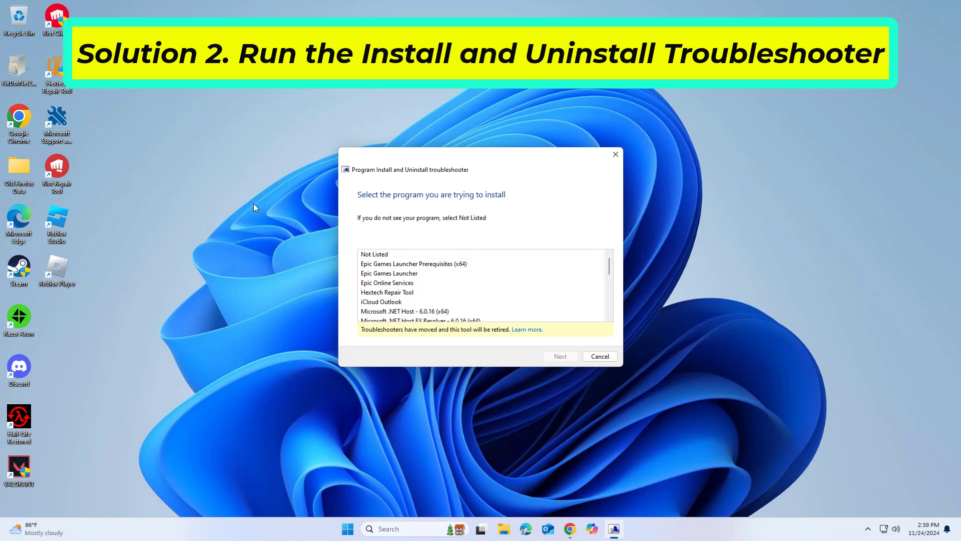
{"action": "mouse_move", "coordinate": [614, 275]}
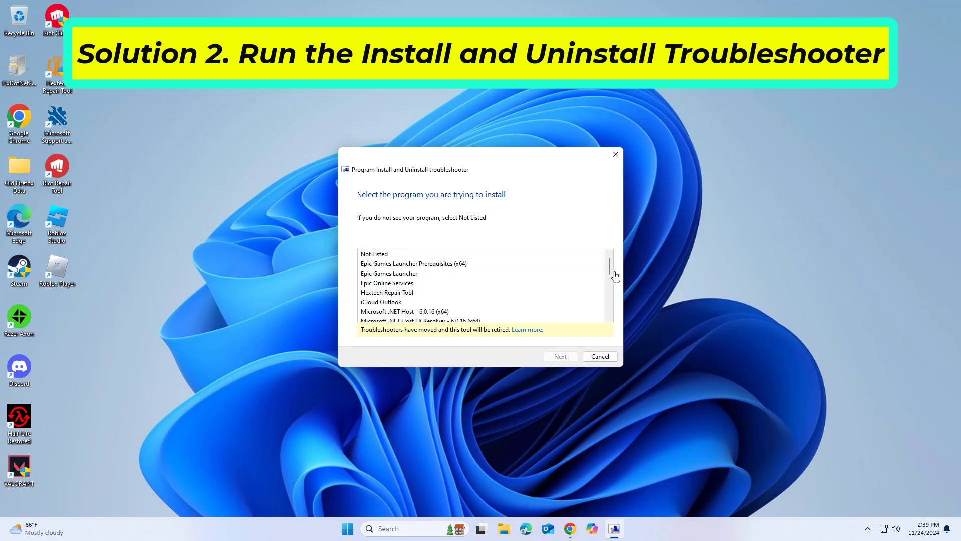
{"action": "scroll", "scroll_direction": "down", "scroll_amount": 3}
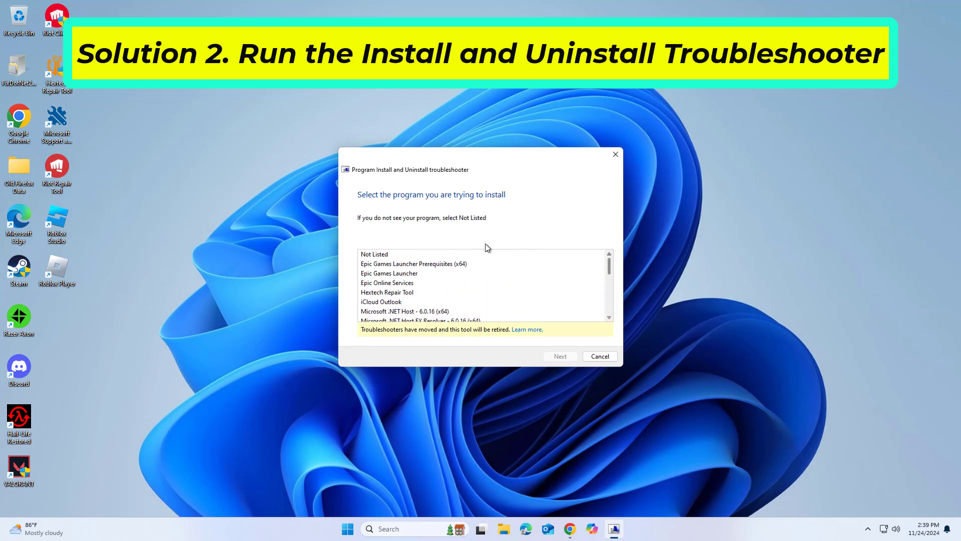
{"action": "left_click", "coordinate": [559, 356]}
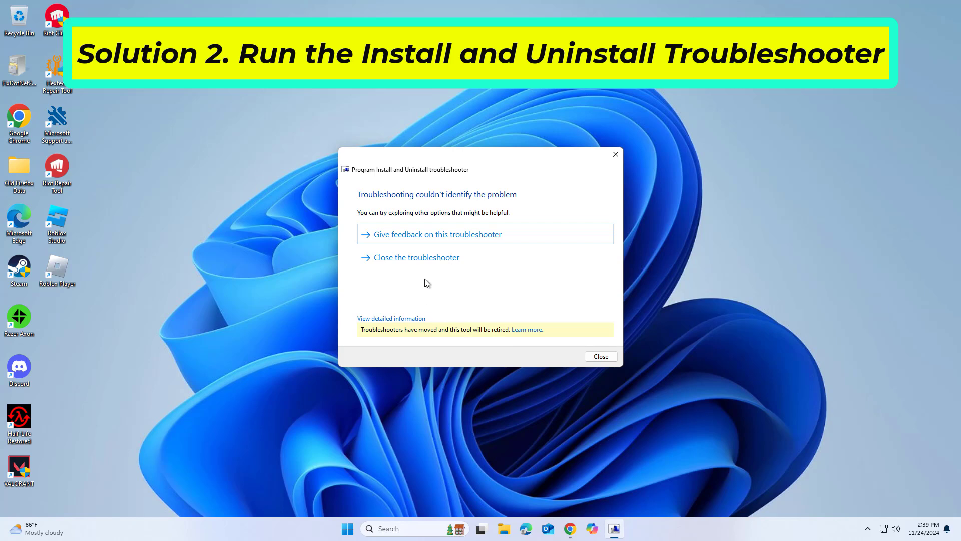
{"action": "left_click", "coordinate": [599, 356]}
{"action": "type", "text": "disk manage"}
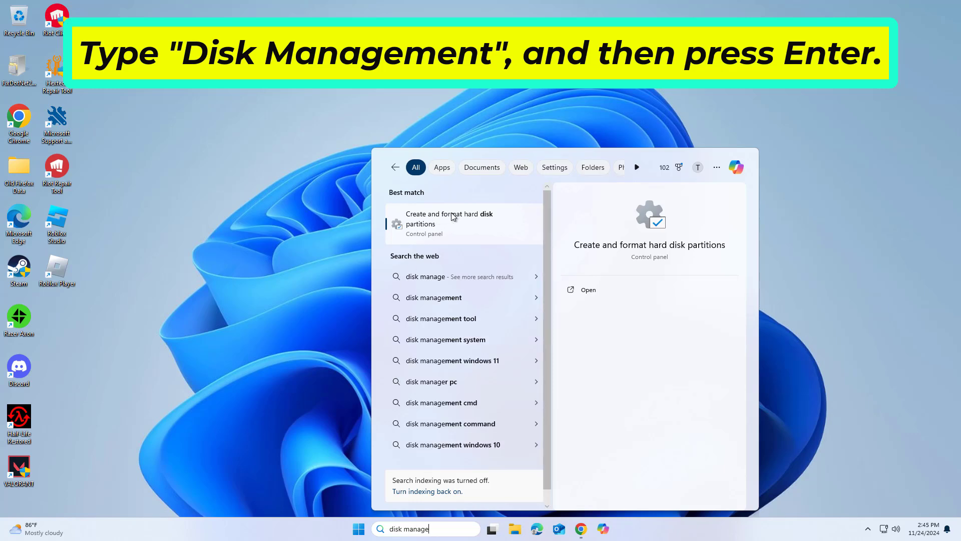
Launch Disk Management from search and approve the User Account Control prompt
{"action": "key", "text": "Enter"}
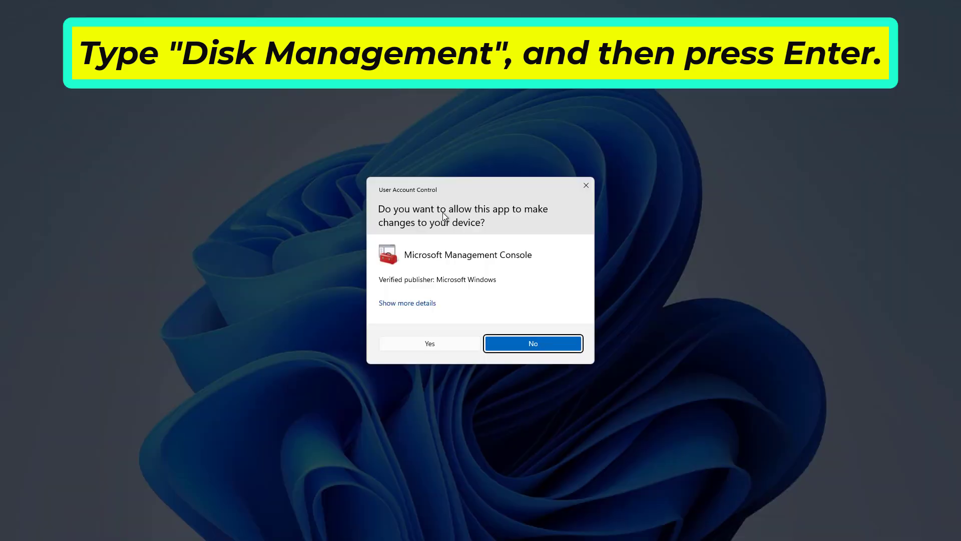
{"action": "left_click", "coordinate": [429, 344]}
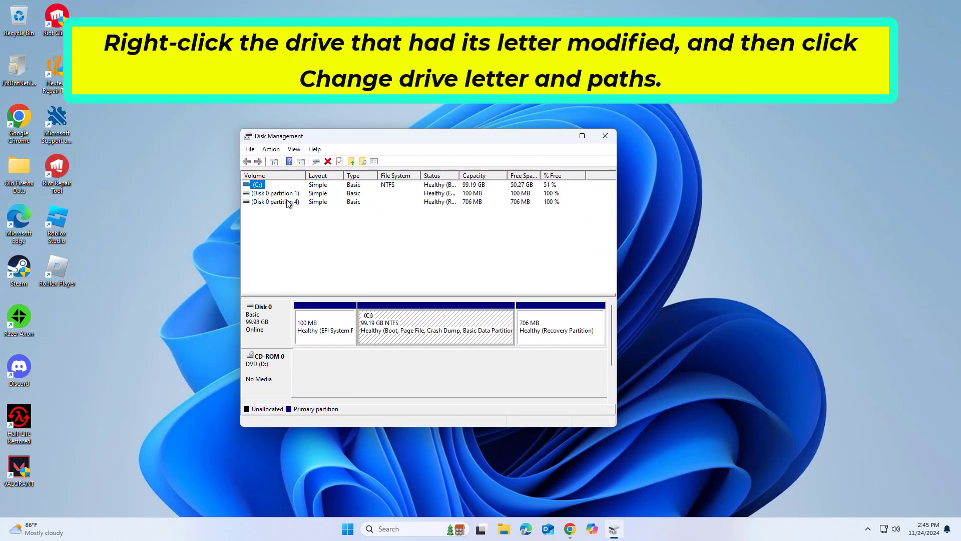
Check the C: volume's drive letter and paths, cancel without changes, and close Disk Management
{"action": "right_click", "coordinate": [256, 185]}
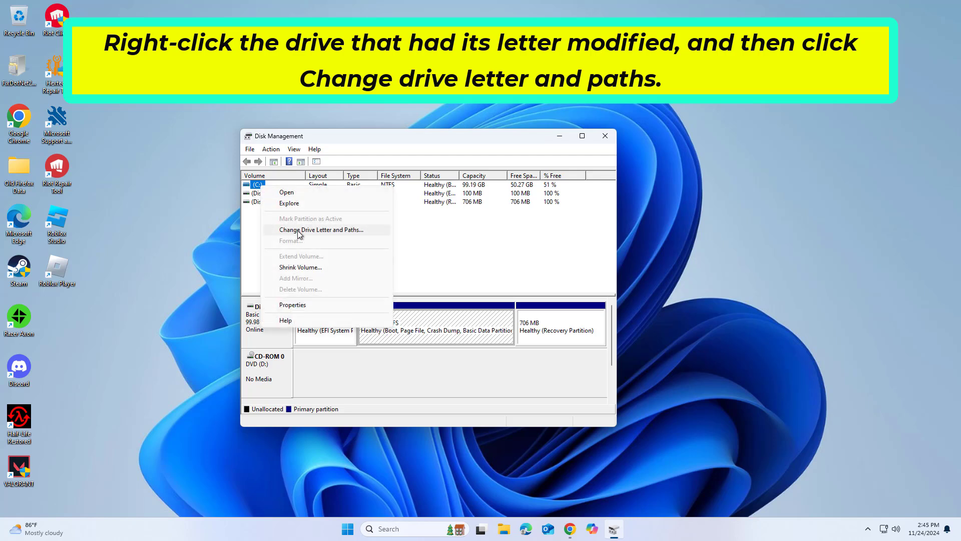
{"action": "left_click", "coordinate": [321, 230]}
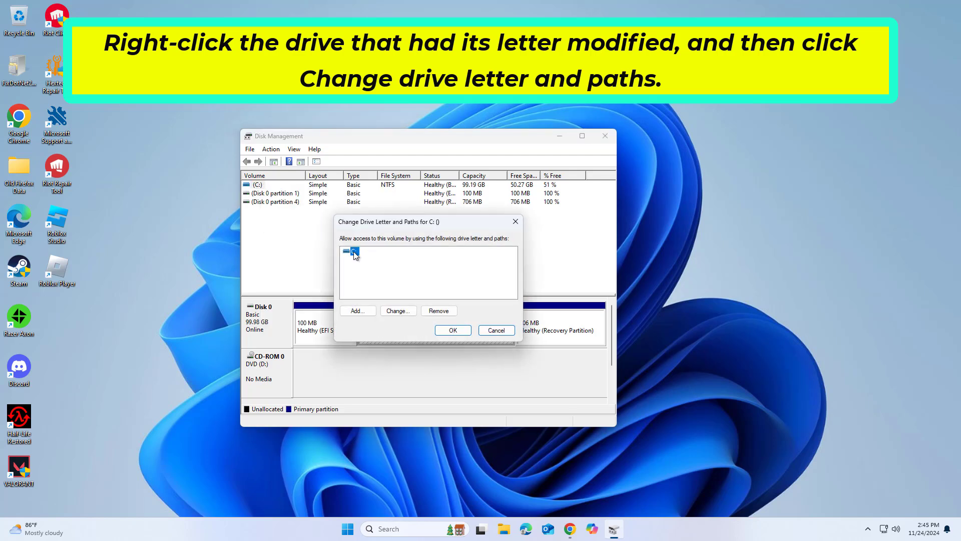
{"action": "left_click", "coordinate": [397, 310]}
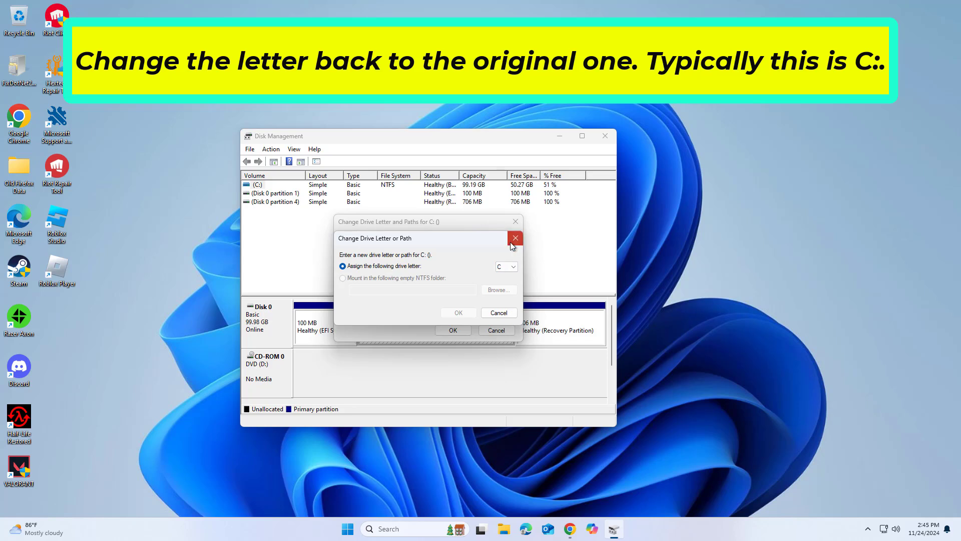
{"action": "left_click", "coordinate": [515, 238]}
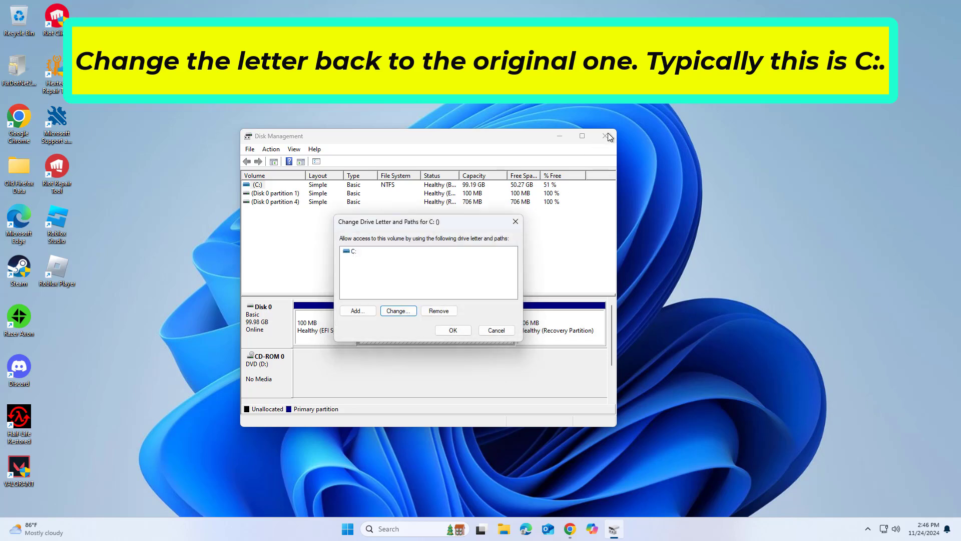
{"action": "left_click", "coordinate": [452, 330]}
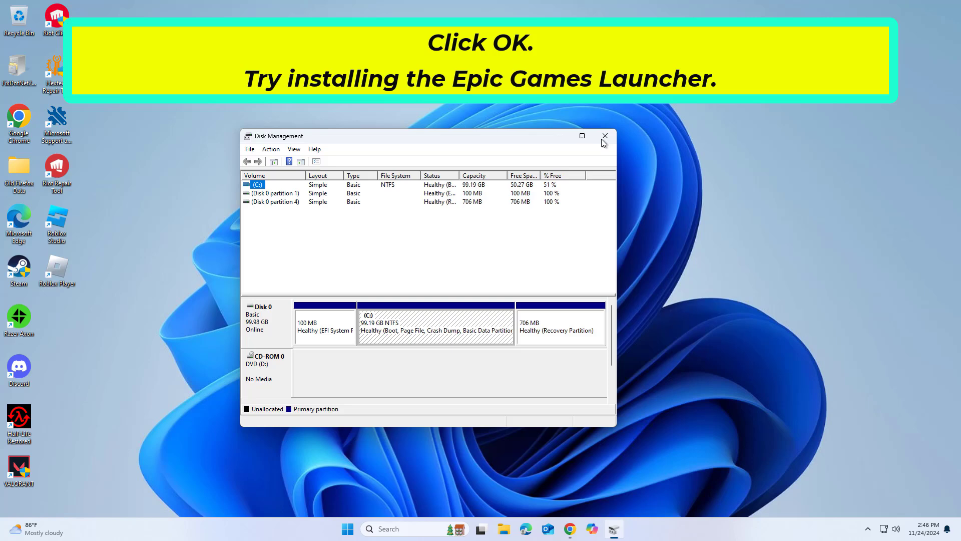
{"action": "left_click", "coordinate": [604, 136]}
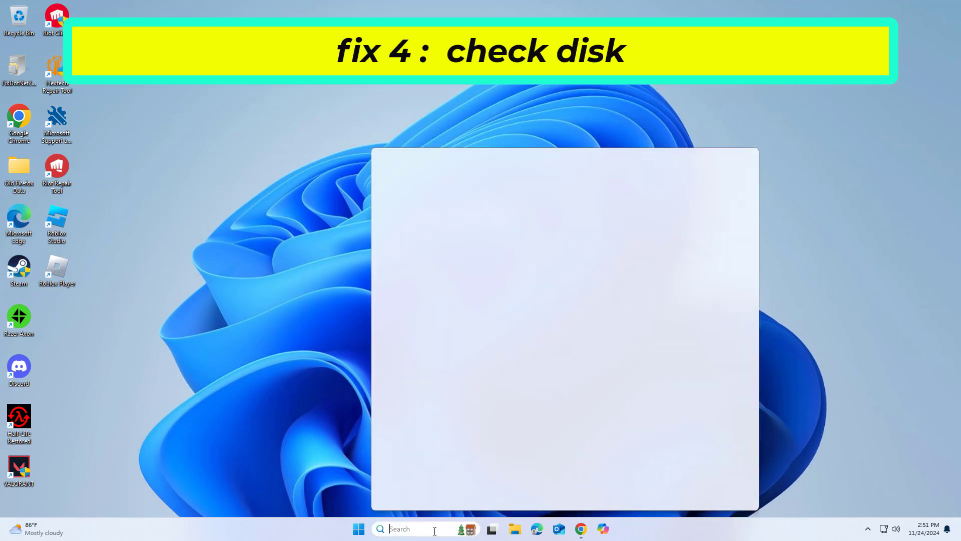
Search for cmd and run Command Prompt as administrator, approving UAC
{"action": "type", "text": "cmd"}
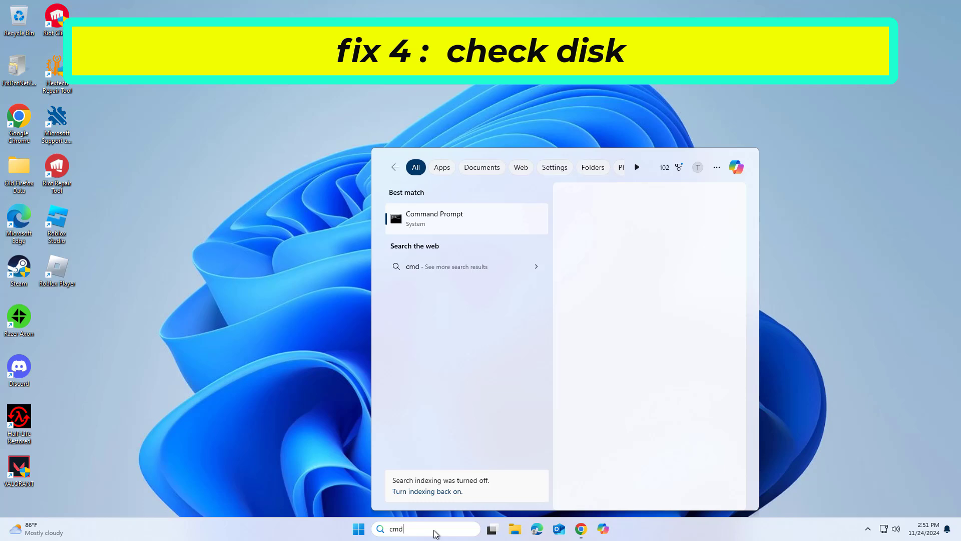
{"action": "right_click", "coordinate": [434, 218]}
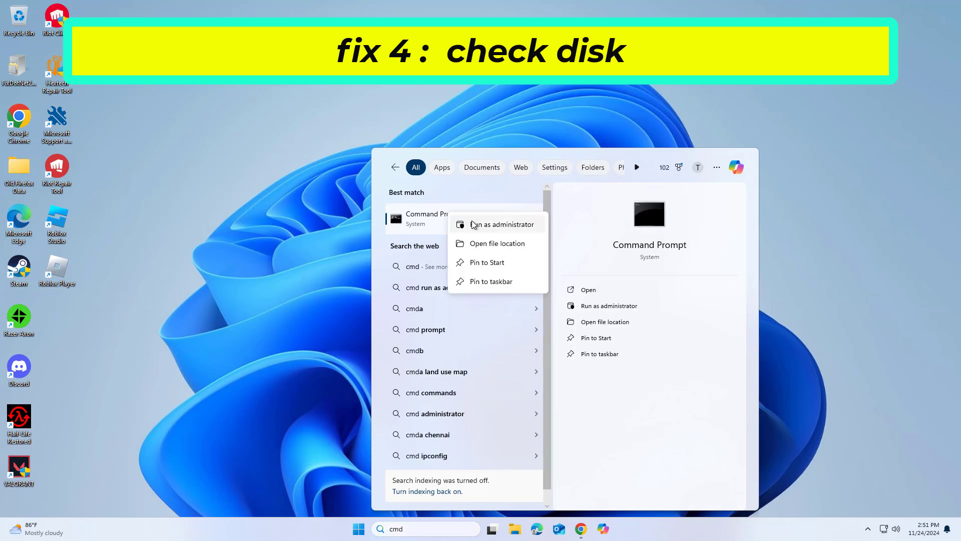
{"action": "left_click", "coordinate": [500, 224]}
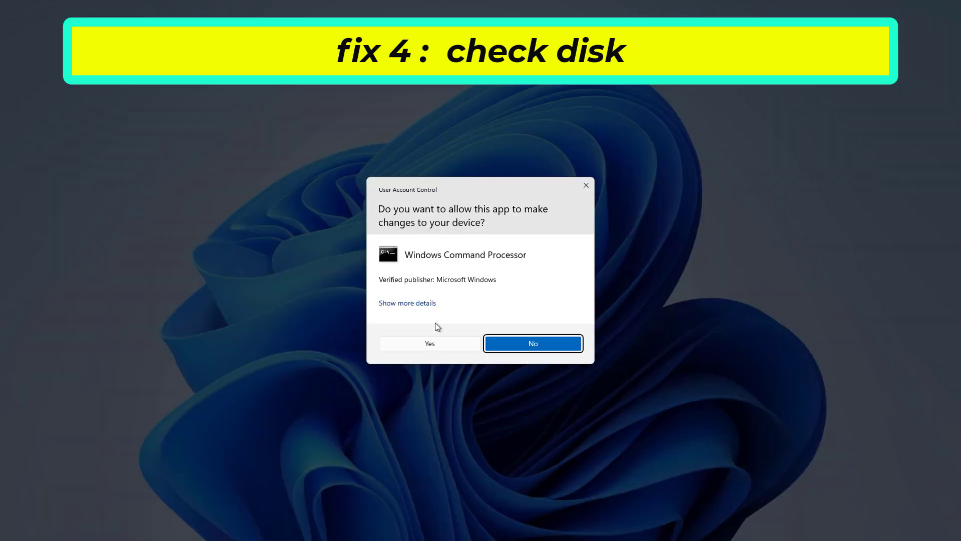
{"action": "left_click", "coordinate": [429, 343]}
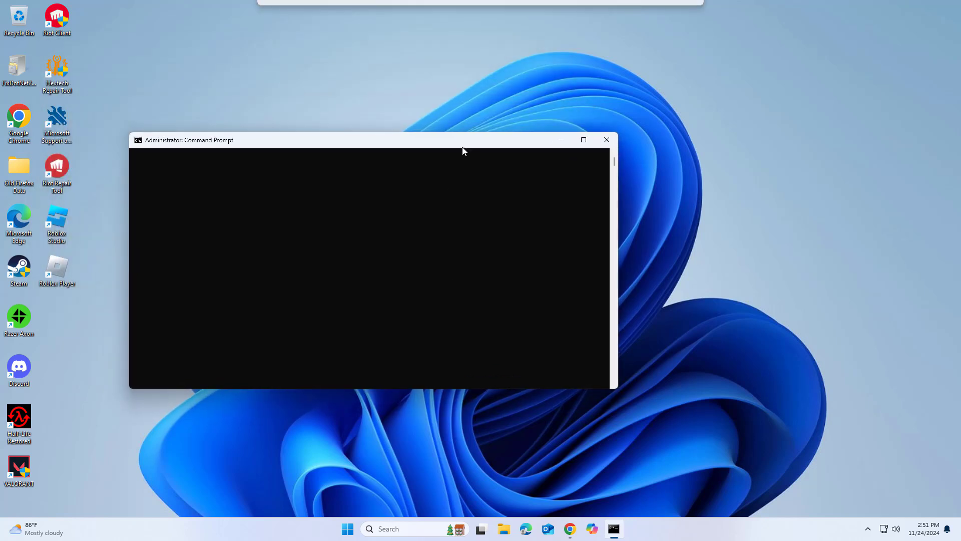
Run 'chkdsk C: /f' to check and repair drive C
{"action": "type", "text": "chkdsk C: /f"}
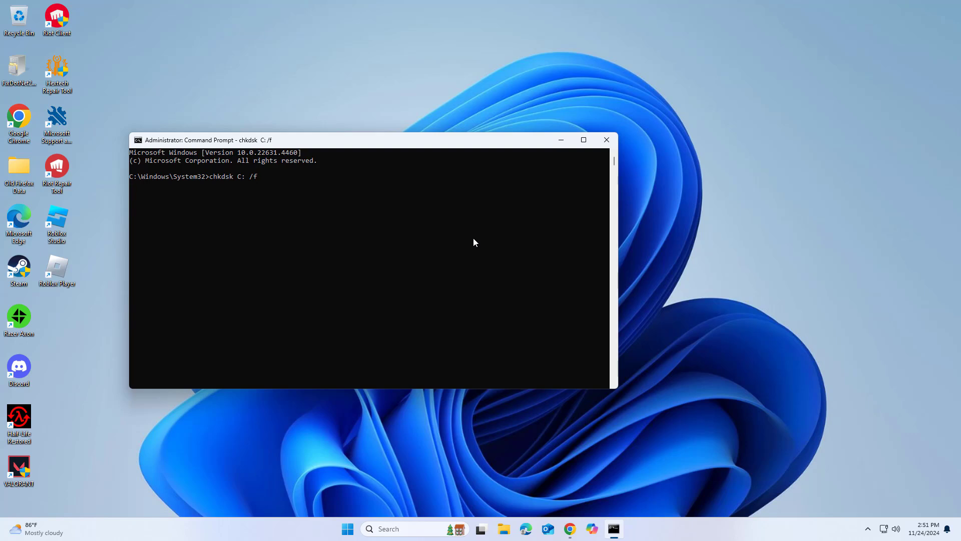
{"action": "key", "text": "enter"}
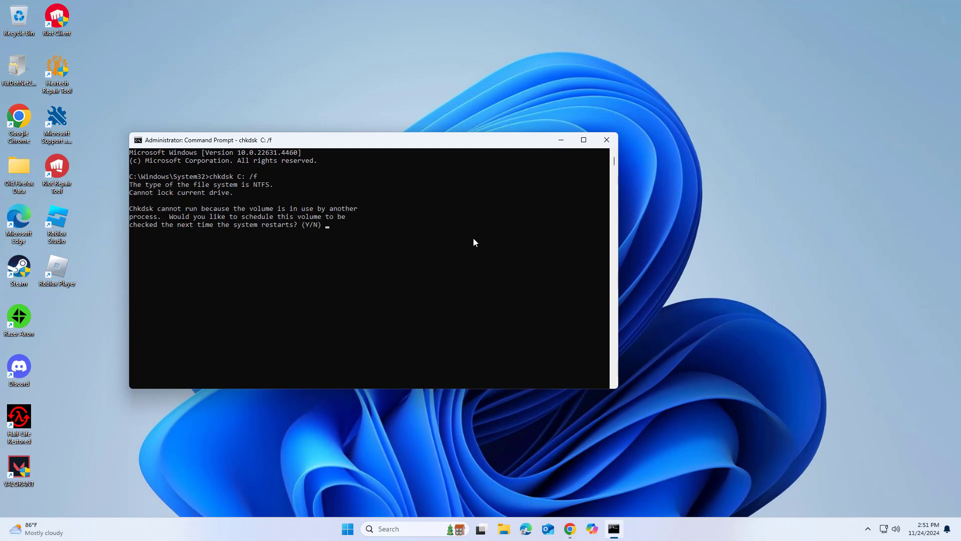